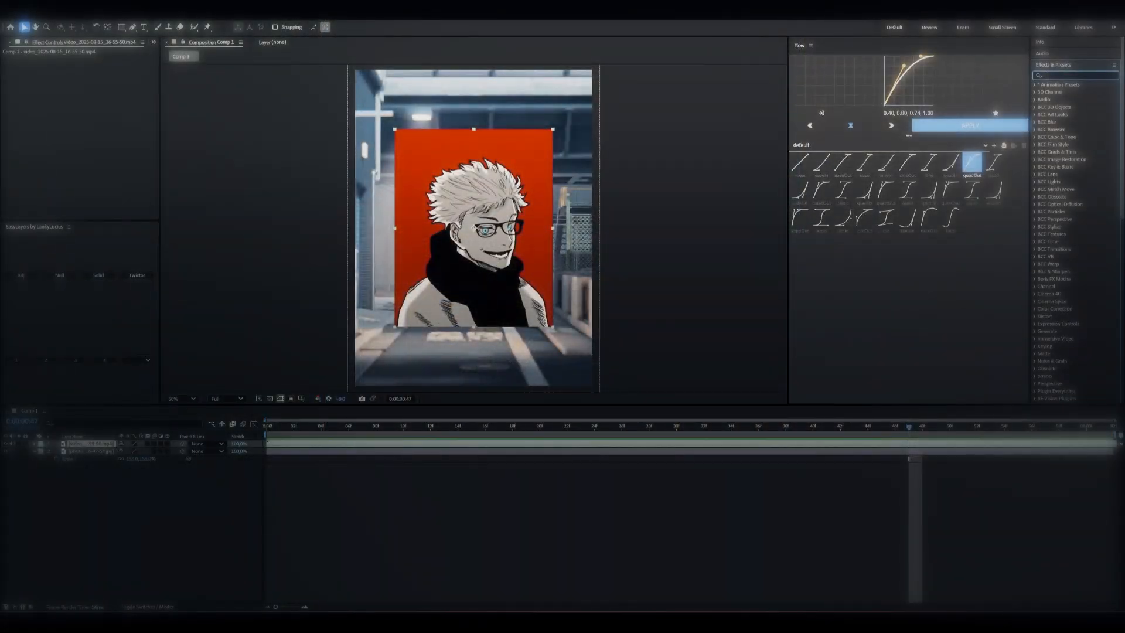
- Key out the red background with Keylight and add a 4-Color Gradient to the character
{"action": "type", "text": "keyl"}
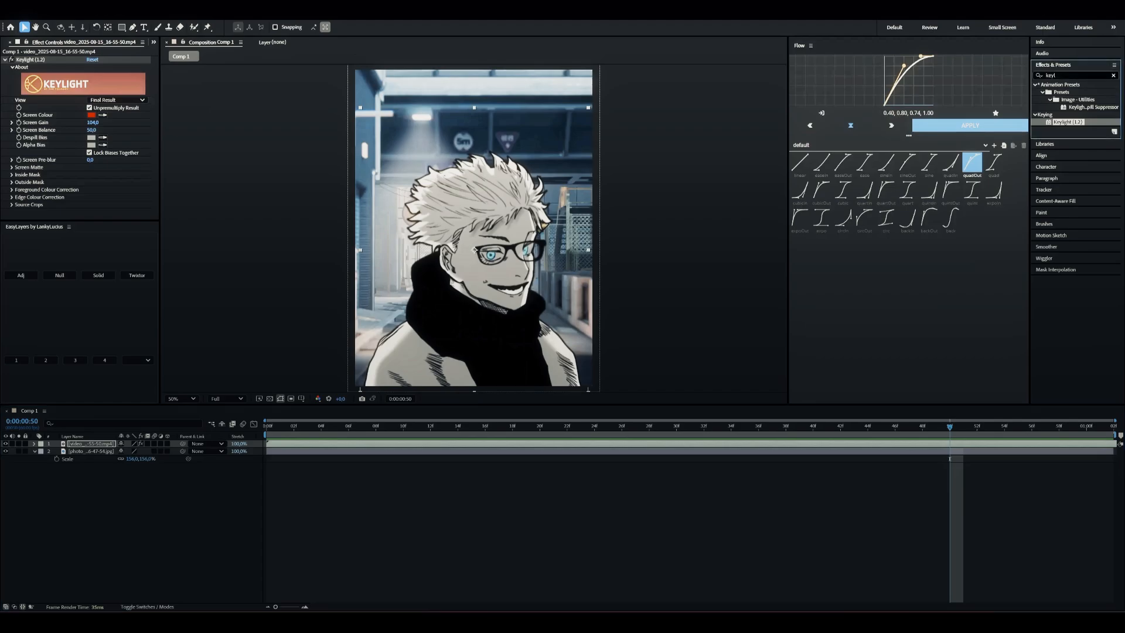
{"action": "type", "text": "4"}
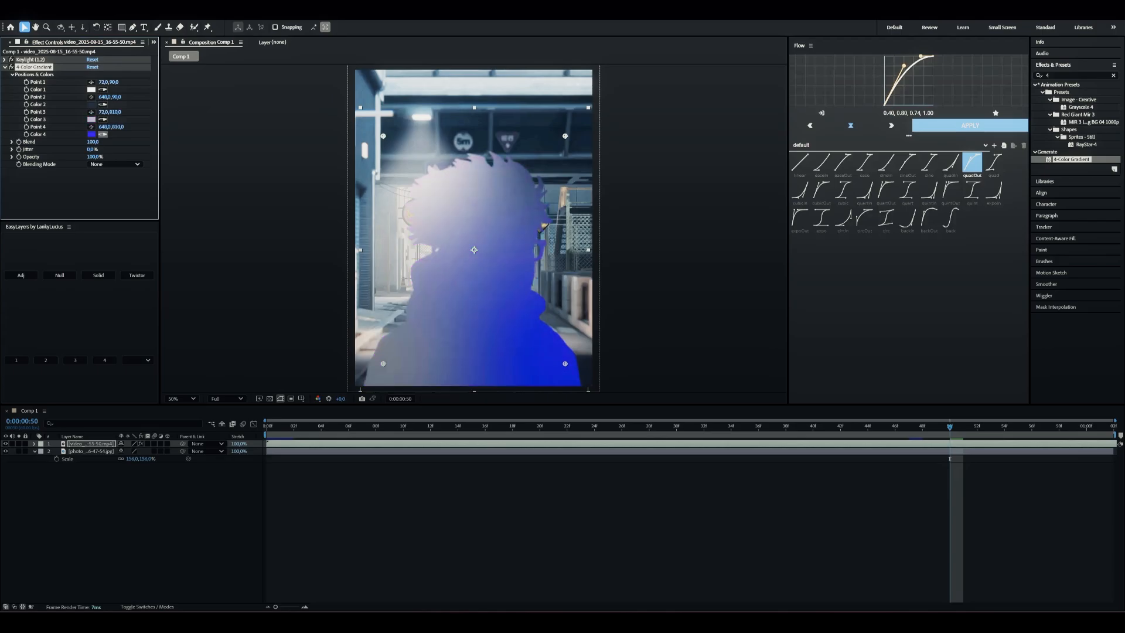
- Blend the 4-Color Gradient over the character using Soft Light
{"action": "left_click", "coordinate": [115, 164]}
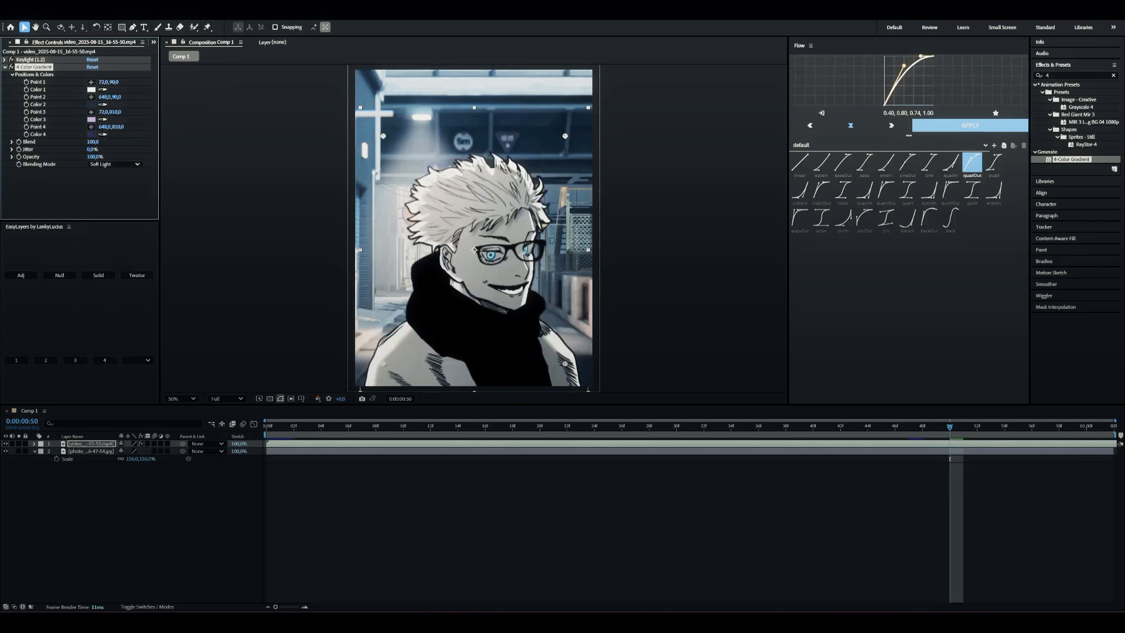
{"action": "left_click", "coordinate": [4, 67]}
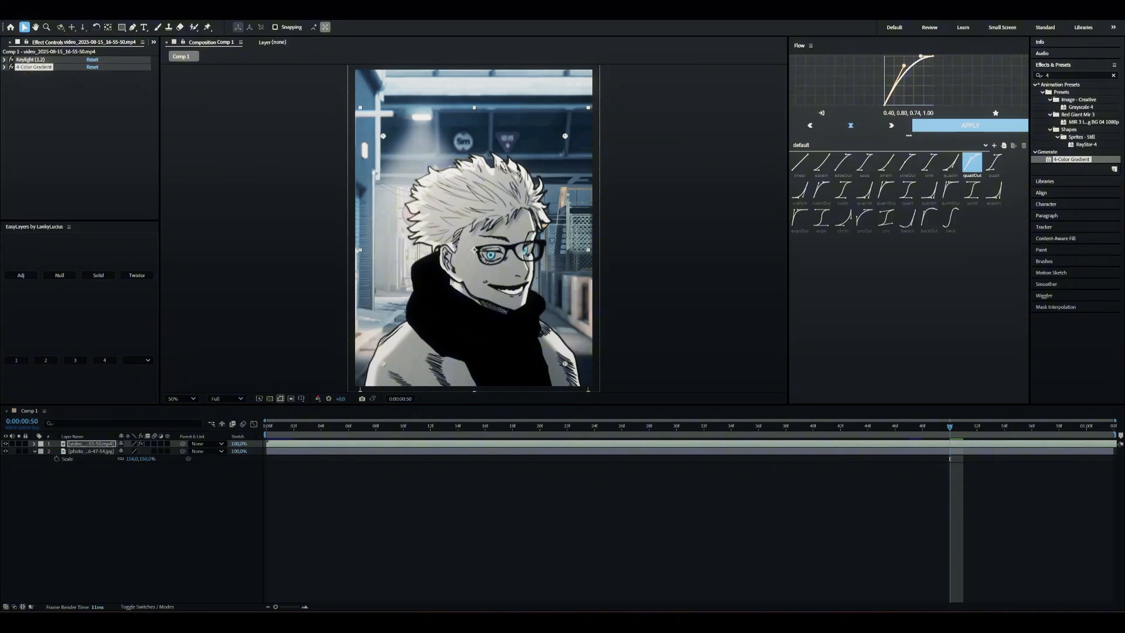
- Add Brightness & Contrast and Bevel Alpha with Edge Thickness 6 and Light Intensity 0.61
{"action": "type", "text": "brigh"}
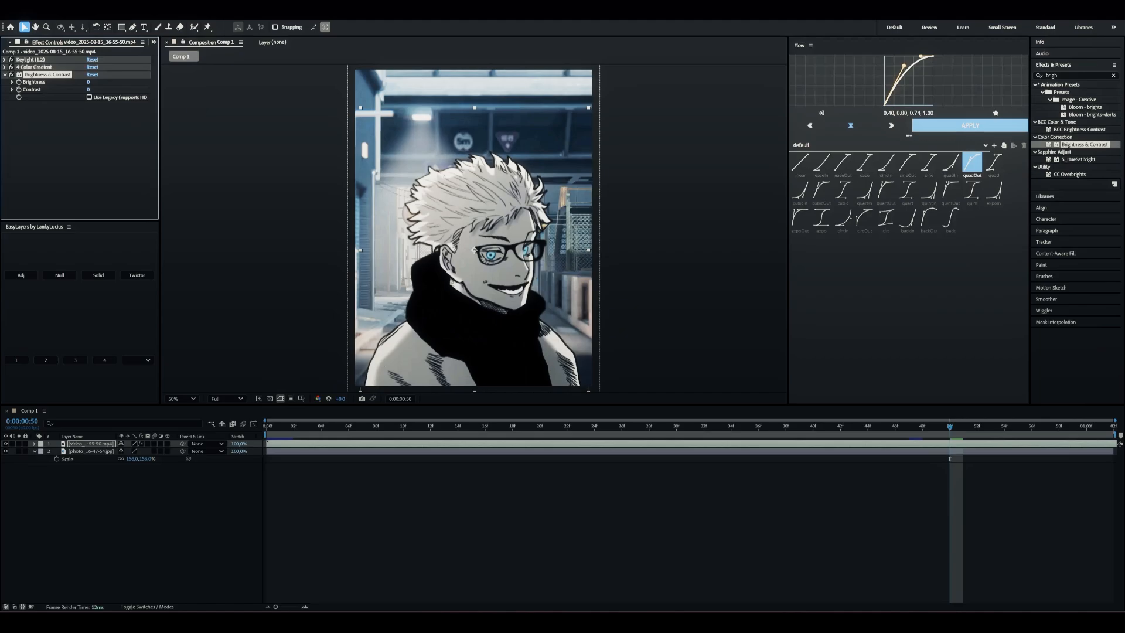
{"action": "left_click_drag", "start_coordinate": [88, 82], "coordinate": [88, 82]}
{"action": "type", "text": "beve"}
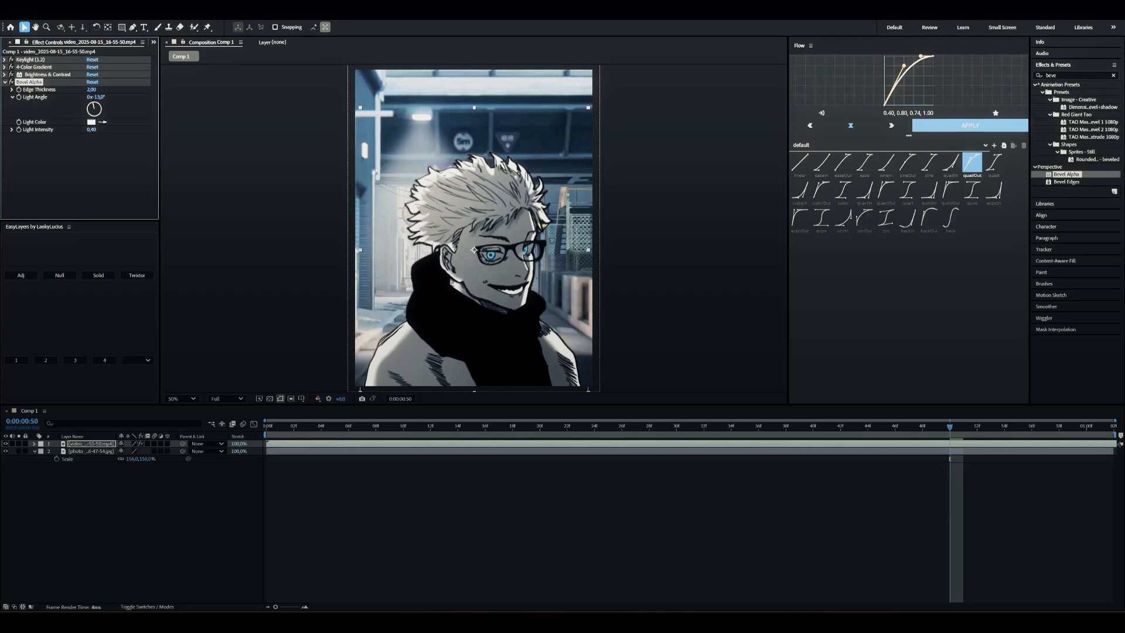
{"action": "left_click_drag", "start_coordinate": [93, 108], "coordinate": [91, 105]}
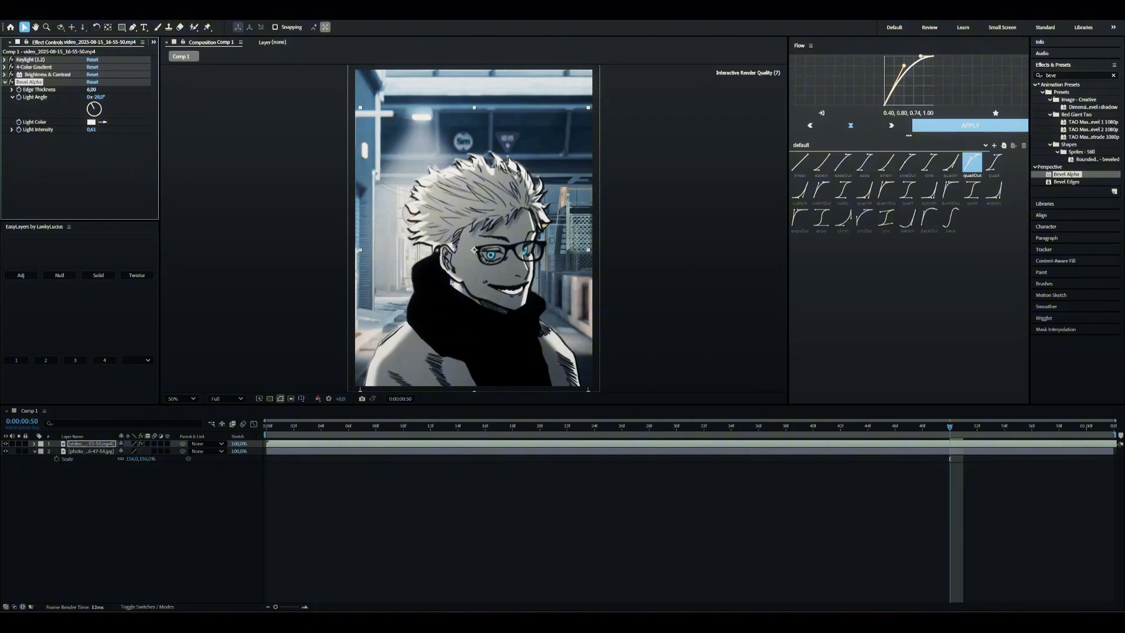
{"action": "left_click", "coordinate": [91, 89]}
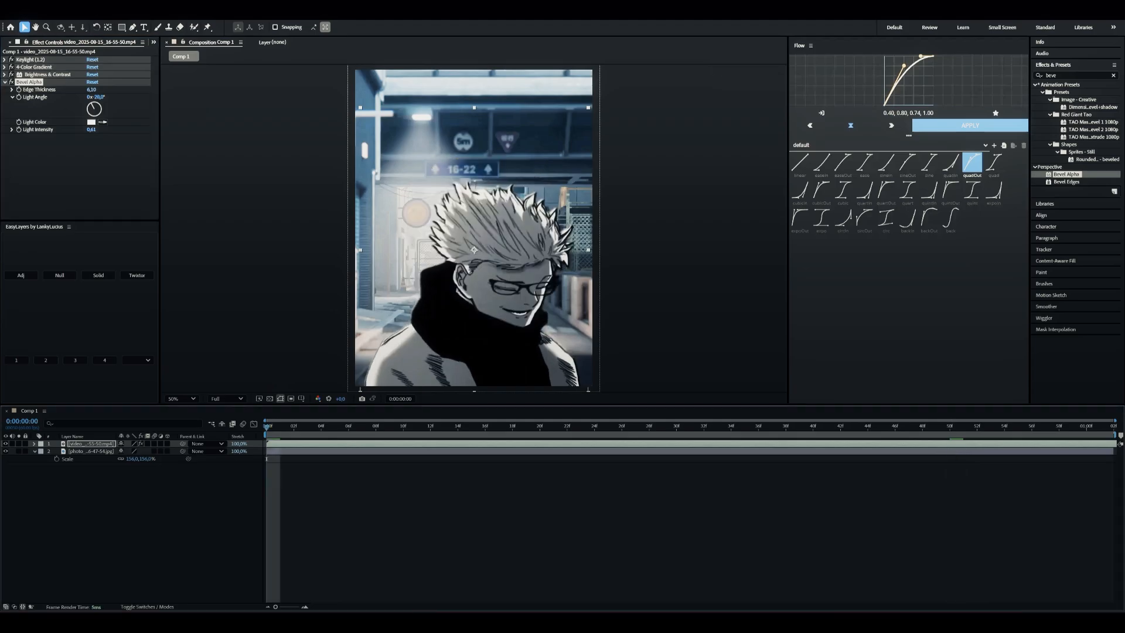
{"action": "left_click", "coordinate": [609, 426]}
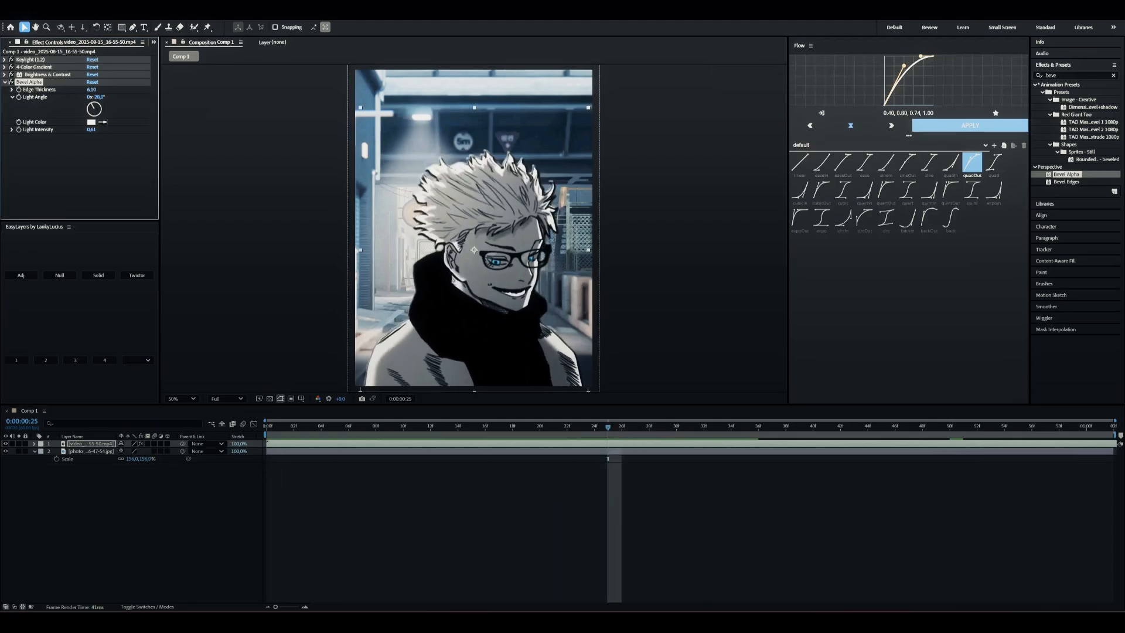
{"action": "left_click", "coordinate": [6, 81]}
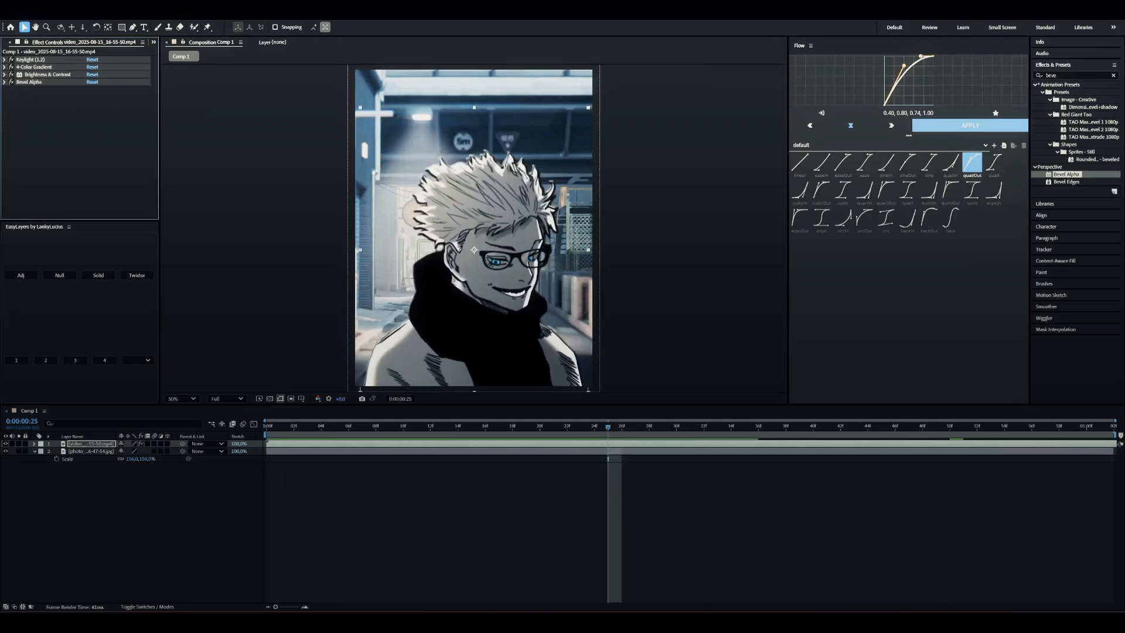
- Give the character copy a CC Light Sweep with Light Reception set to Cutout
{"action": "left_click", "coordinate": [5, 58]}
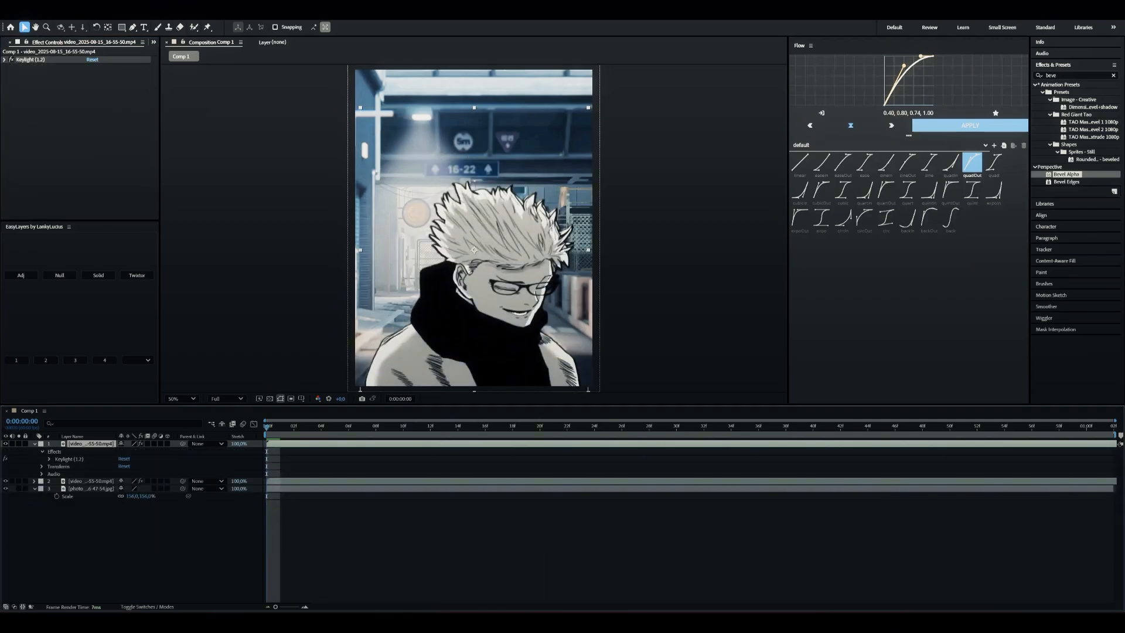
{"action": "type", "text": "cc light sw"}
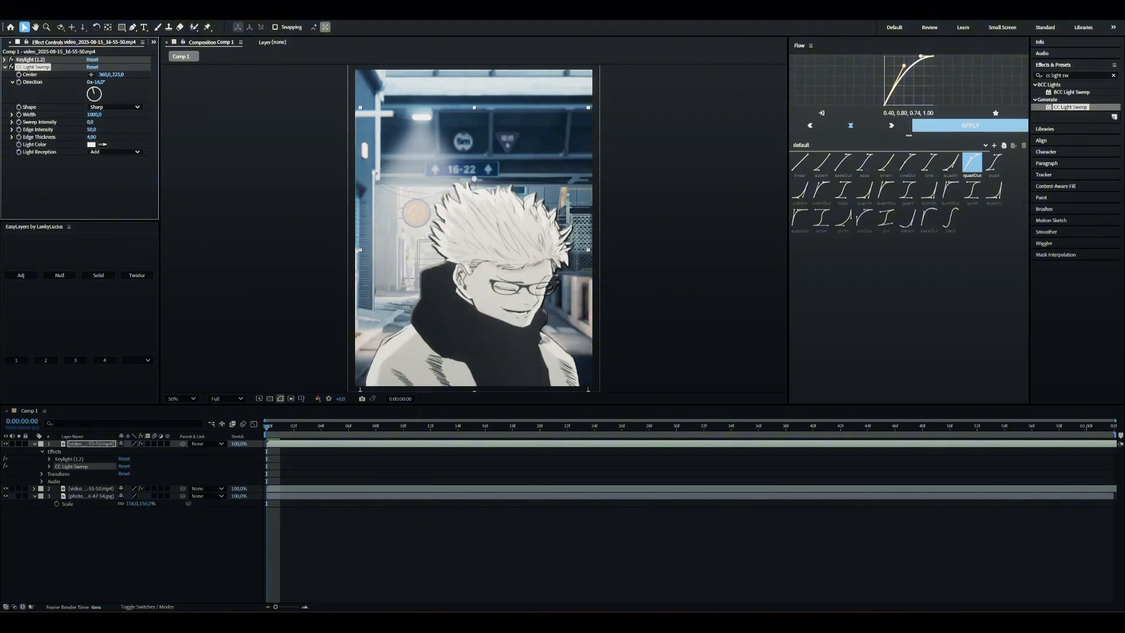
{"action": "left_click", "coordinate": [114, 152]}
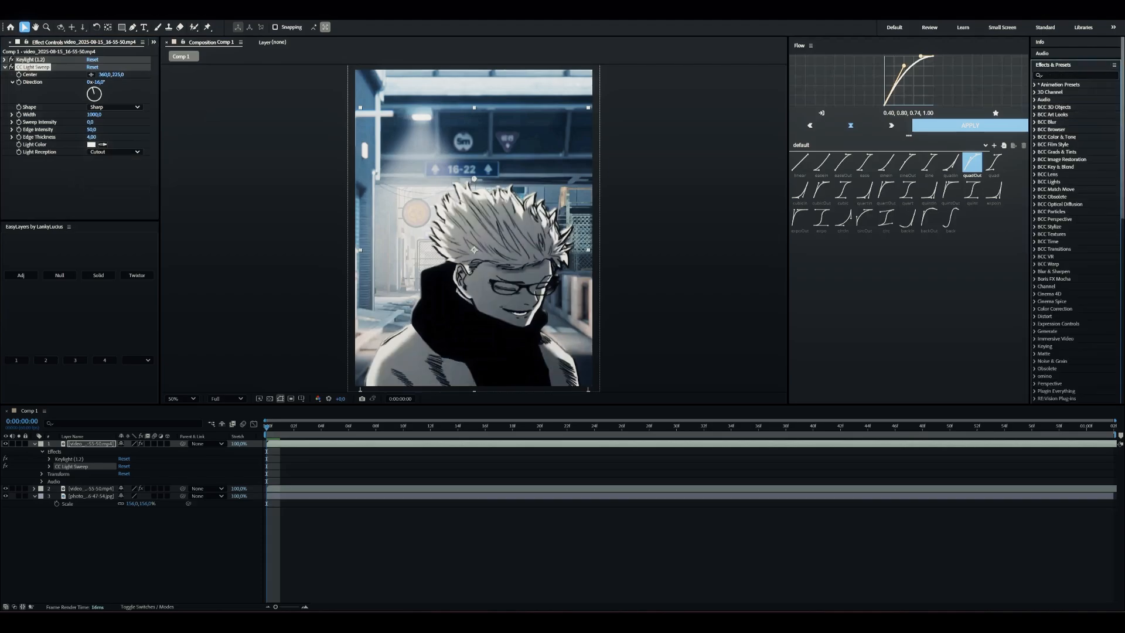
{"action": "type", "text": "dee"}
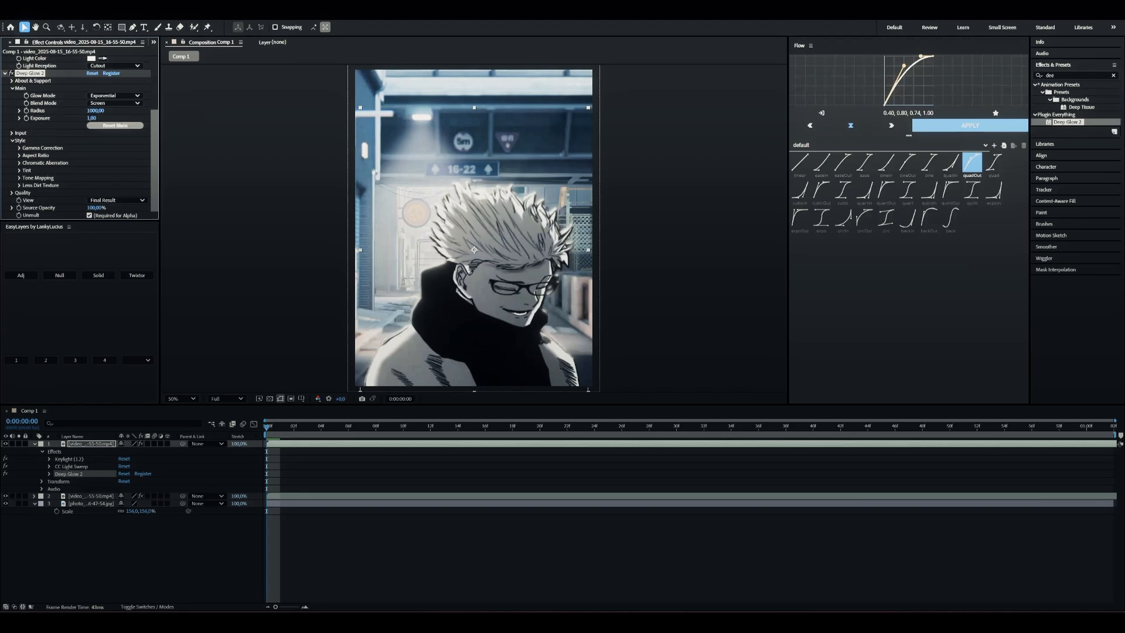
- Tune the Deep Glow radius and exposure on the light-sweep layer
{"action": "left_click", "coordinate": [813, 427]}
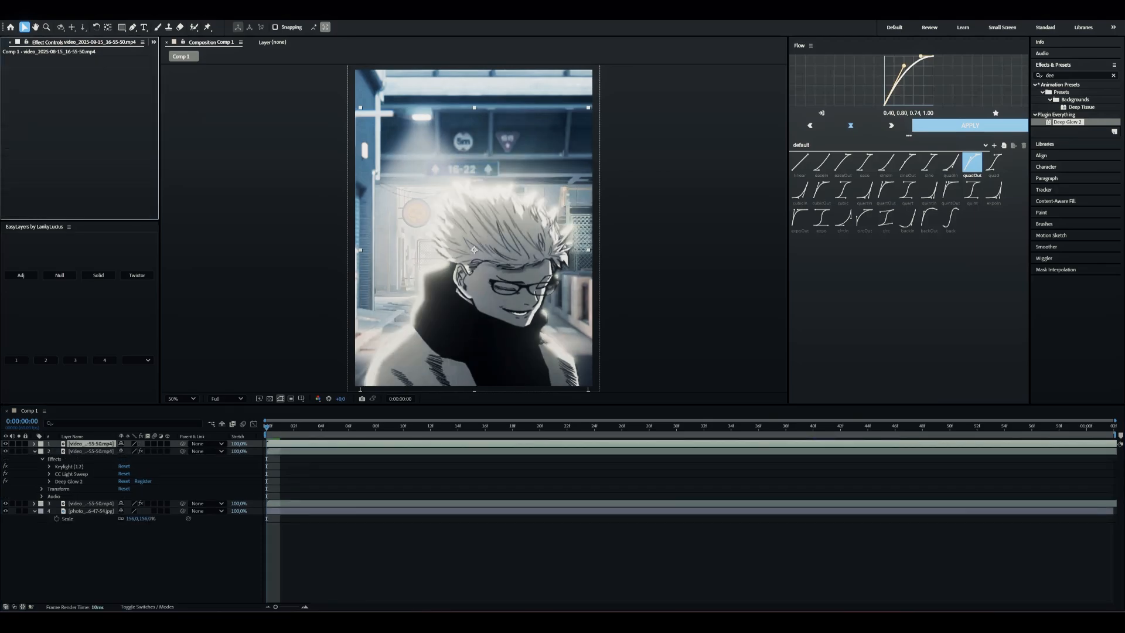
- Paint a Roto Brush matte on the top character copy and refine its edge settings
{"action": "left_click", "coordinate": [813, 425]}
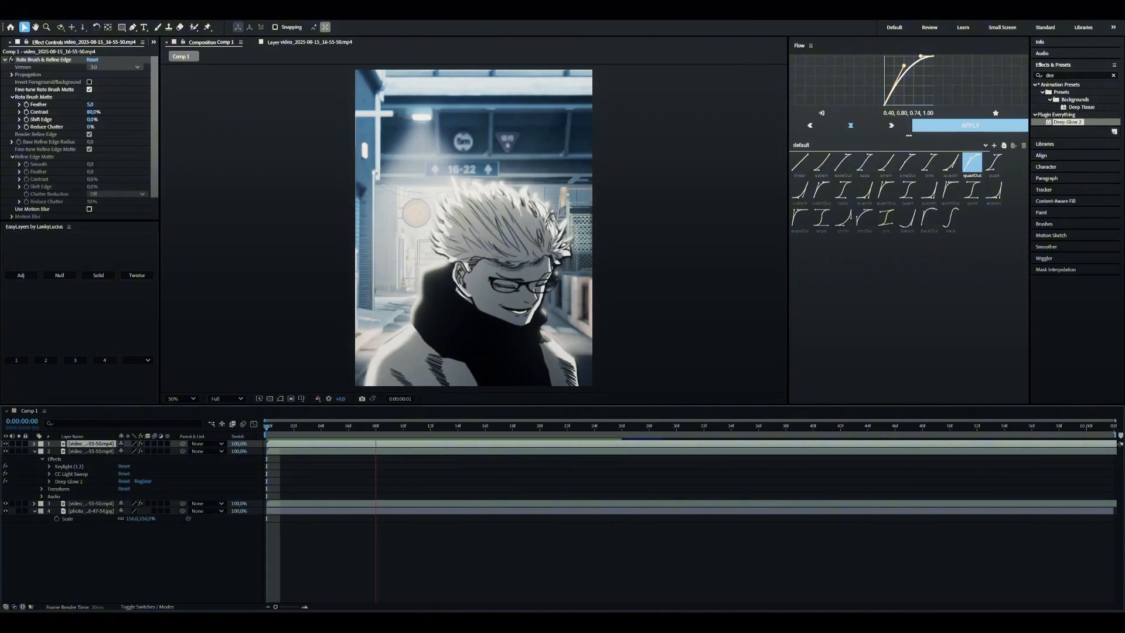
{"action": "left_click", "coordinate": [922, 424]}
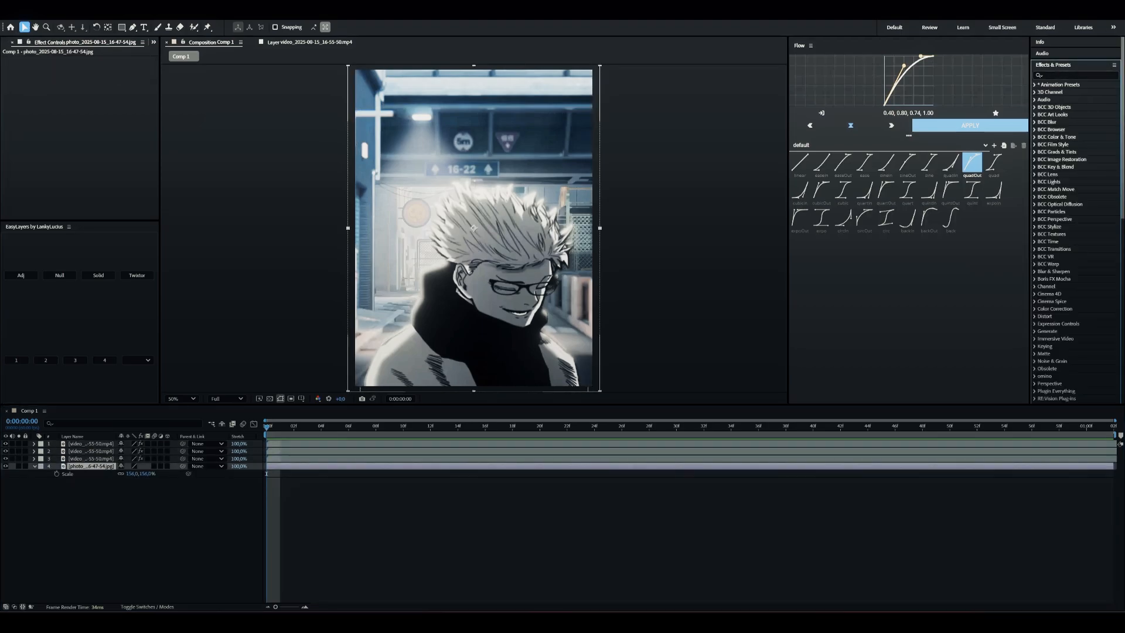
- Darken the station photo with Brightness & Contrast and add an adjustment layer on top
{"action": "type", "text": "bright"}
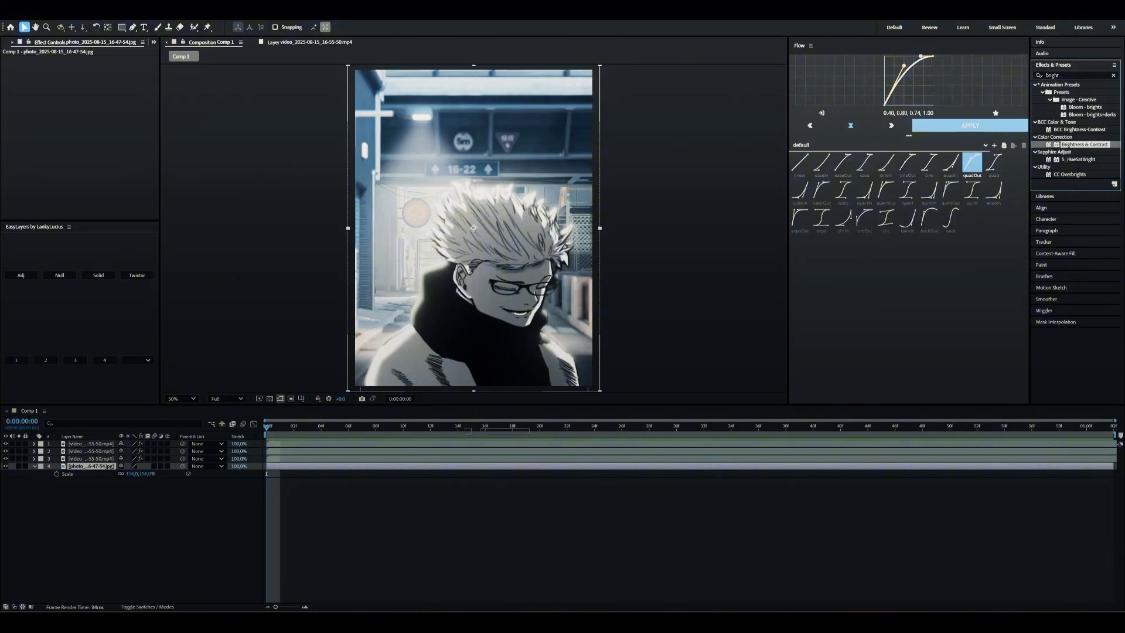
{"action": "left_click", "coordinate": [970, 125]}
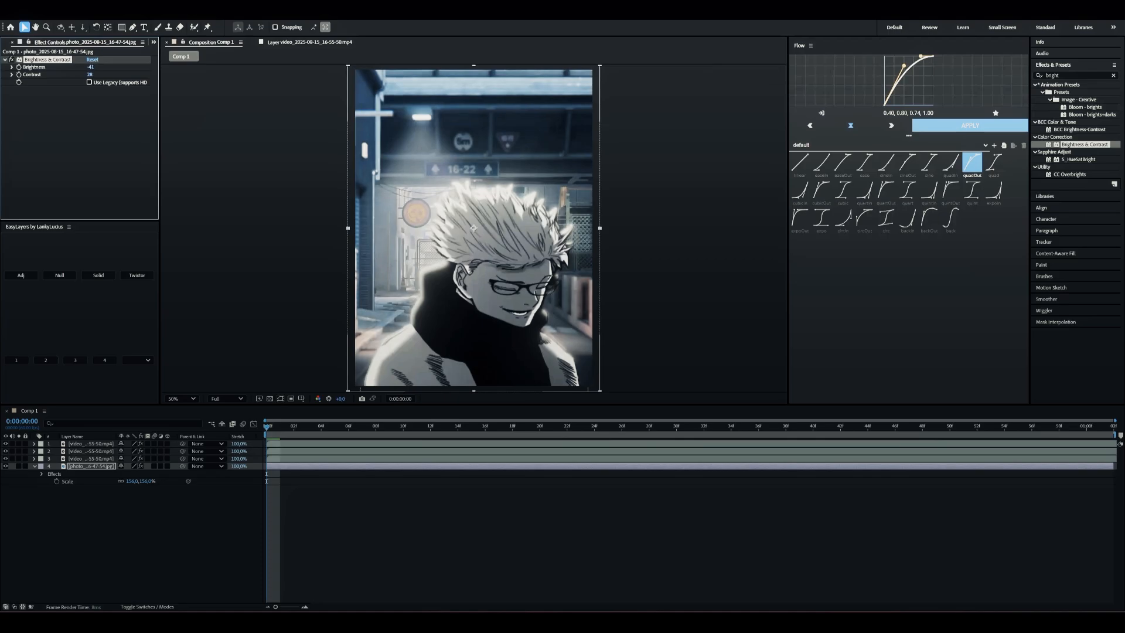
{"action": "left_click", "coordinate": [907, 427]}
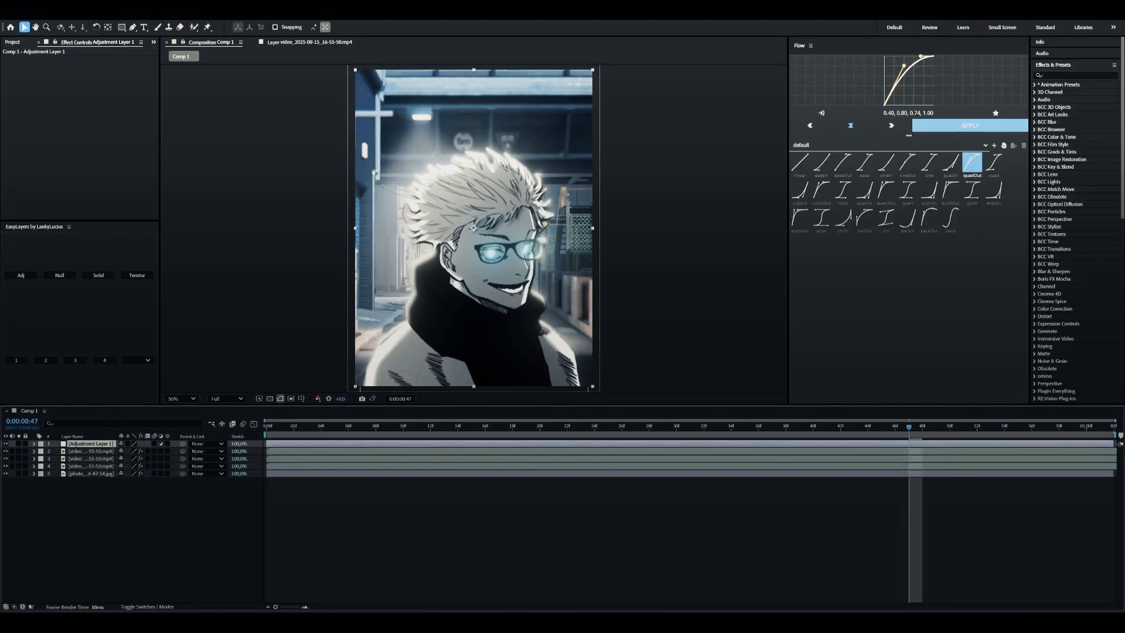
- Apply CC Light Rays to the adjustment layer coloured pale yellow
{"action": "type", "text": "cc light"}
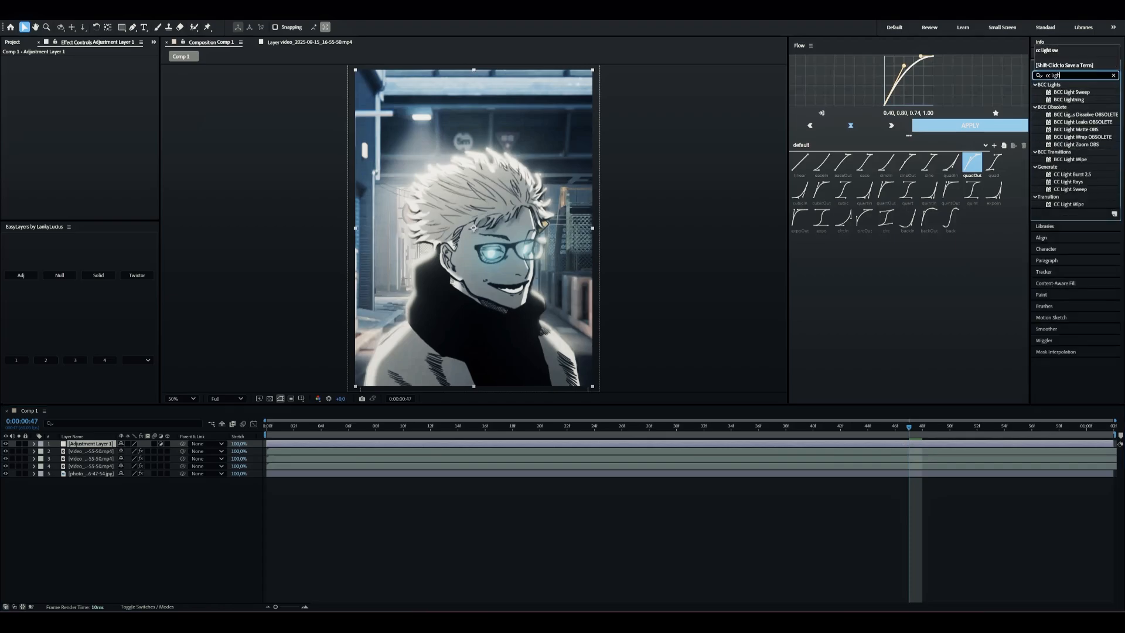
{"action": "left_click", "coordinate": [1069, 182]}
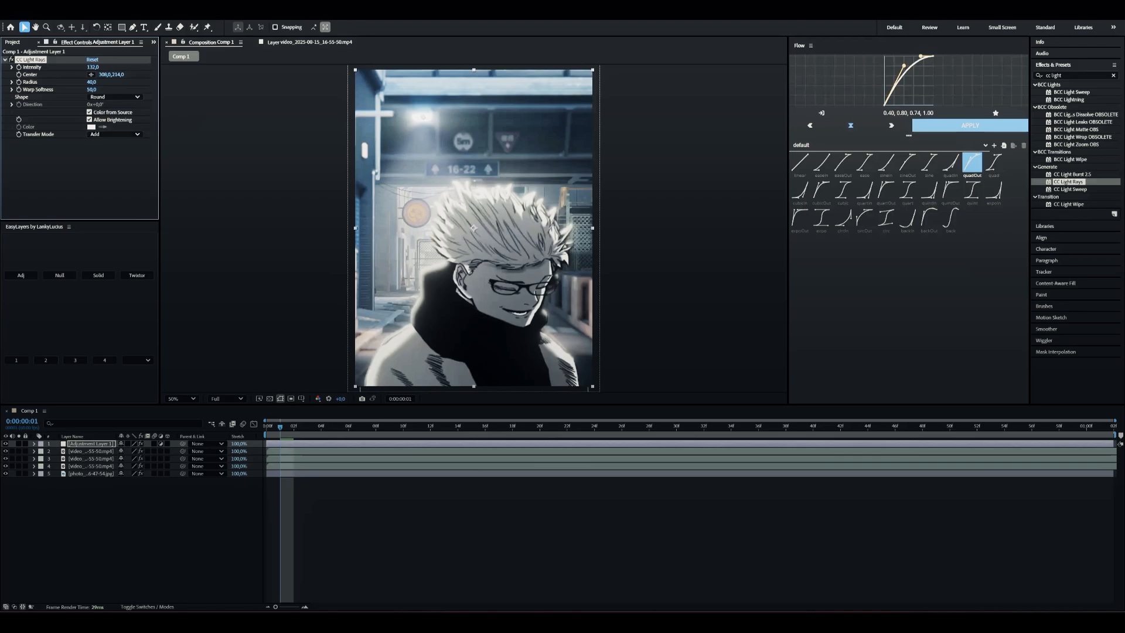
{"action": "left_click", "coordinate": [92, 126]}
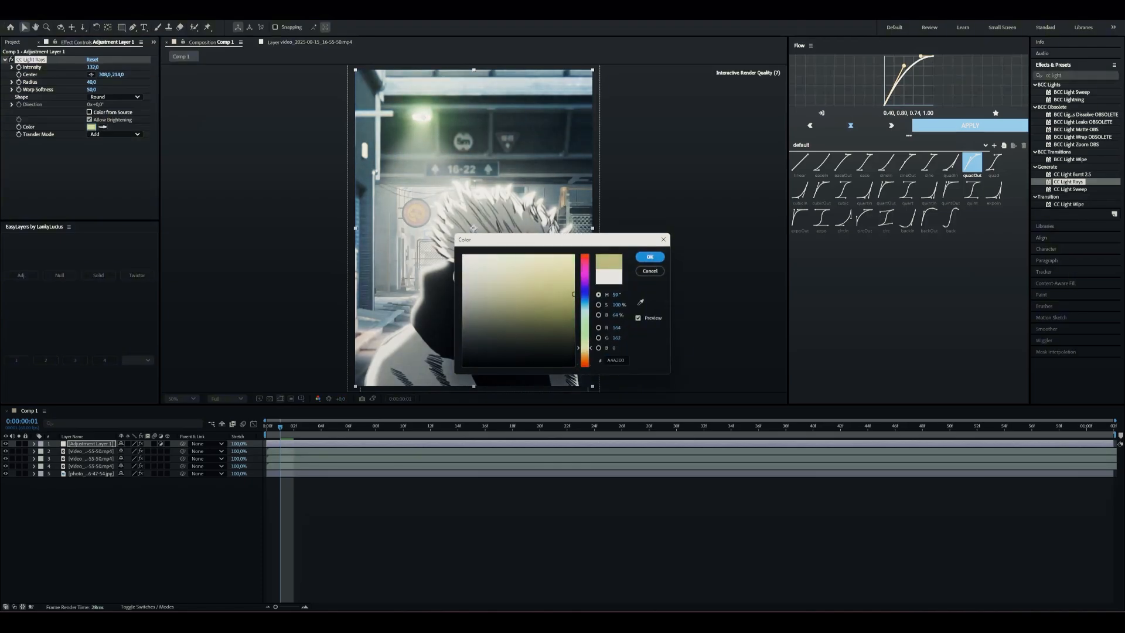
{"action": "left_click", "coordinate": [648, 257]}
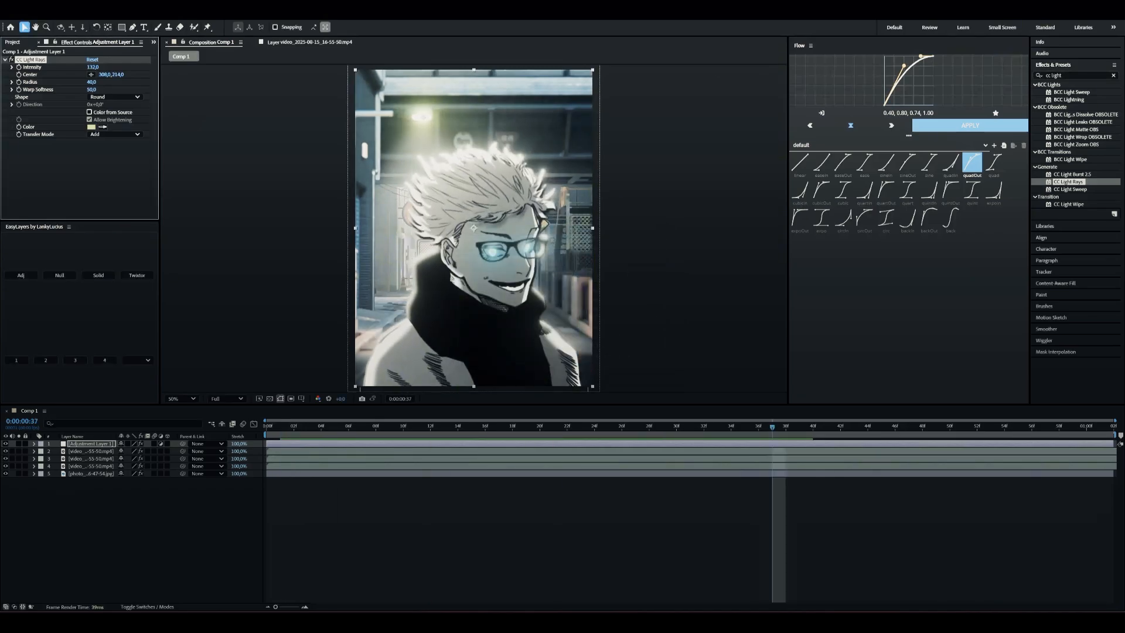
{"action": "left_click", "coordinate": [90, 112]}
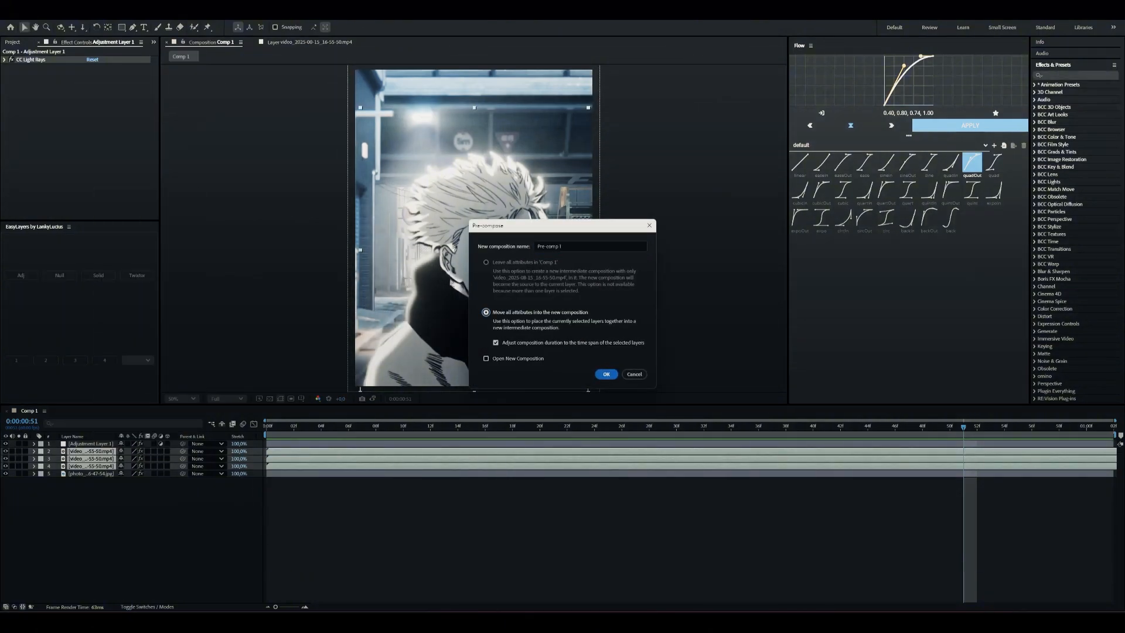
- Pre-compose the character layers into Pre-comp 1 and apply CC Vignette
{"action": "left_click", "coordinate": [606, 373]}
{"action": "type", "text": "vign"}
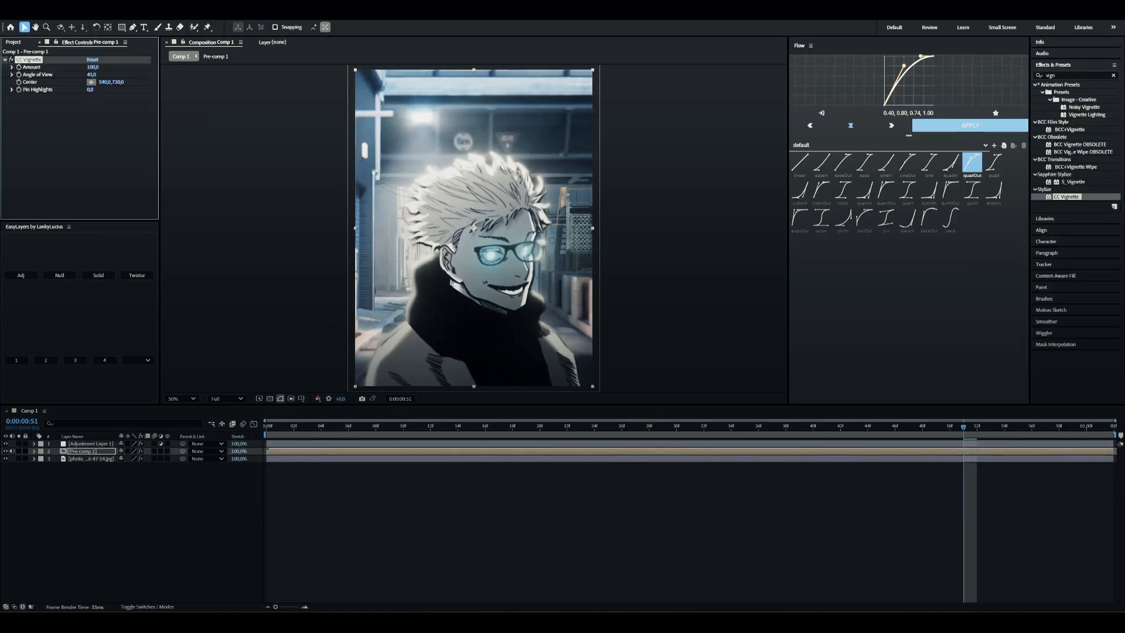
{"action": "left_click_drag", "start_coordinate": [472, 227], "coordinate": [472, 226]}
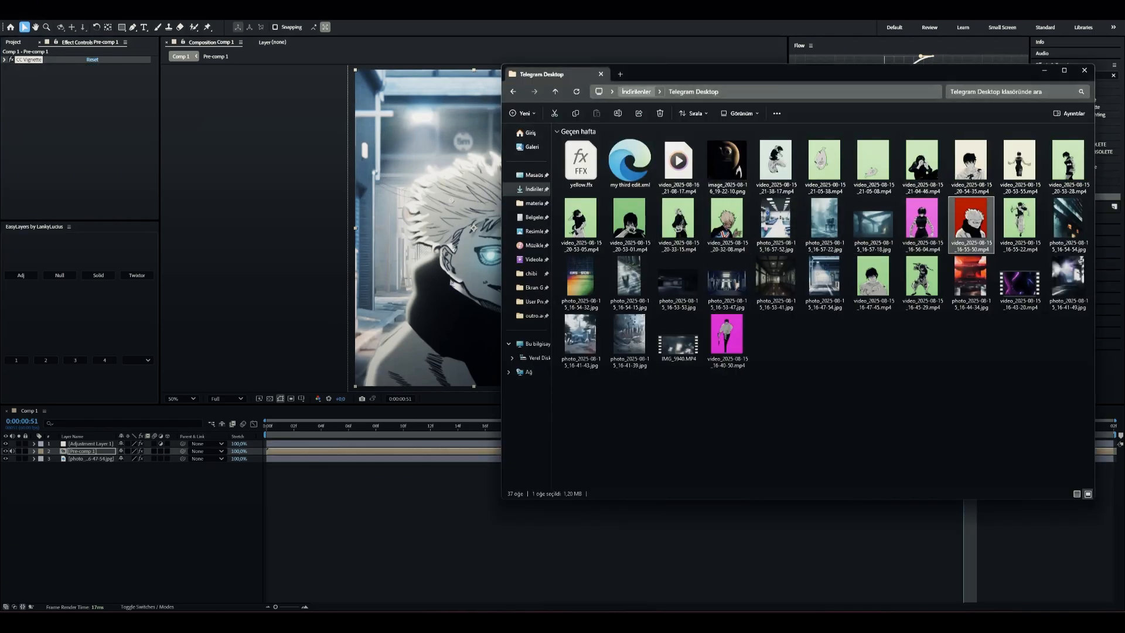
- Browse to Desktop > material > overlay to fetch the smoke overlay clip
{"action": "left_click", "coordinate": [534, 203]}
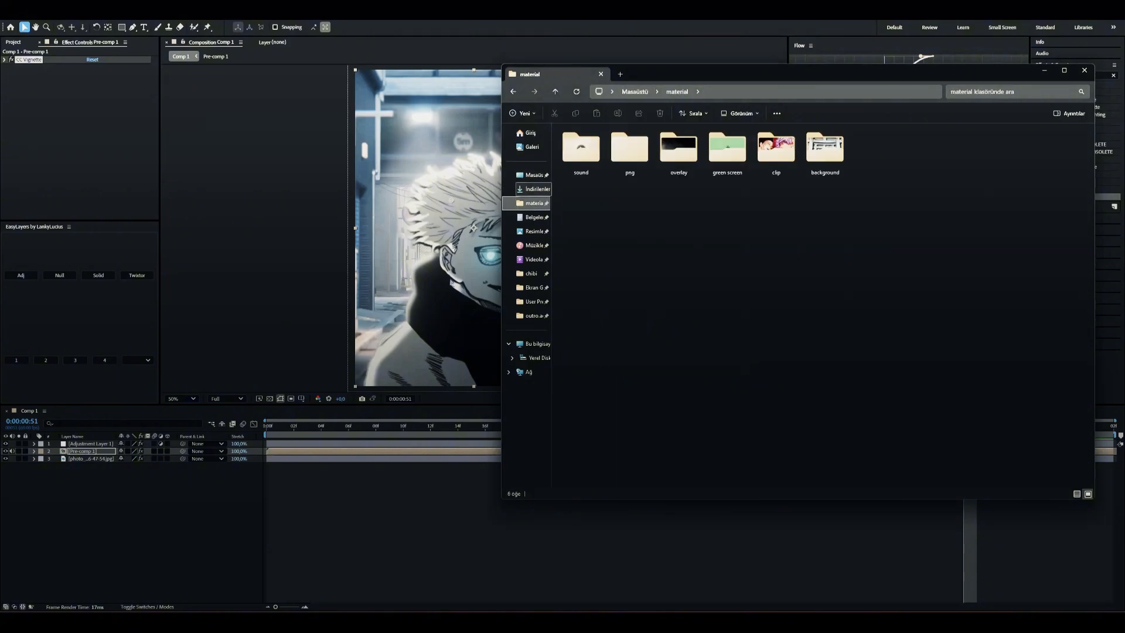
{"action": "double_click", "coordinate": [678, 147]}
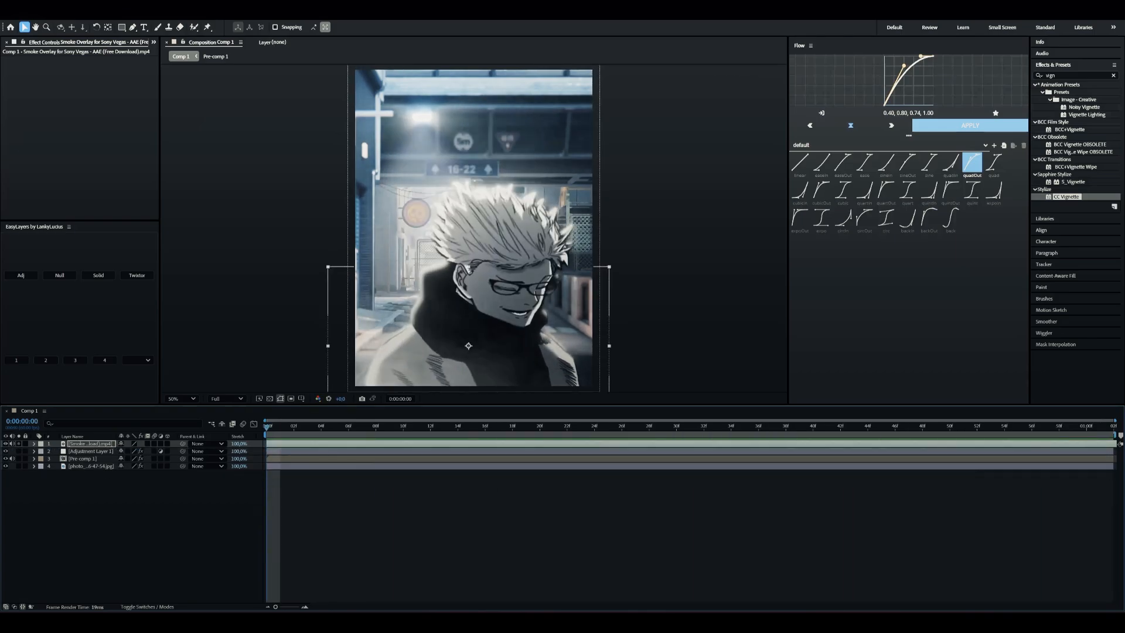
- Preview later moments of the smoke-overlaid composite, then enter Pre-comp 1 with the character layers
{"action": "left_click", "coordinate": [798, 425]}
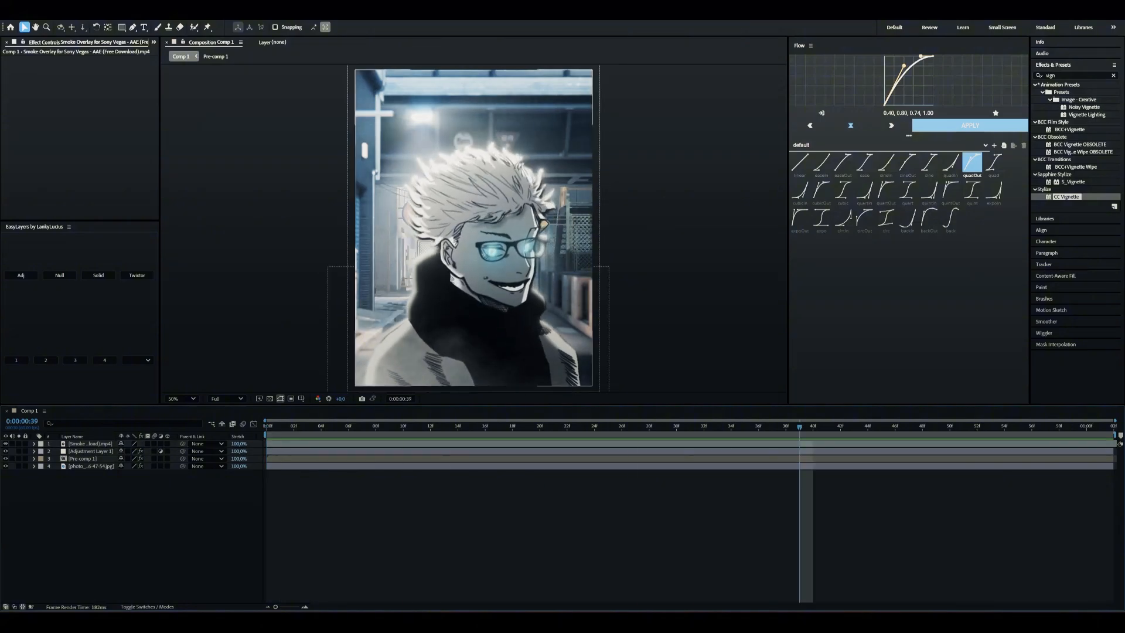
{"action": "left_click", "coordinate": [1004, 425]}
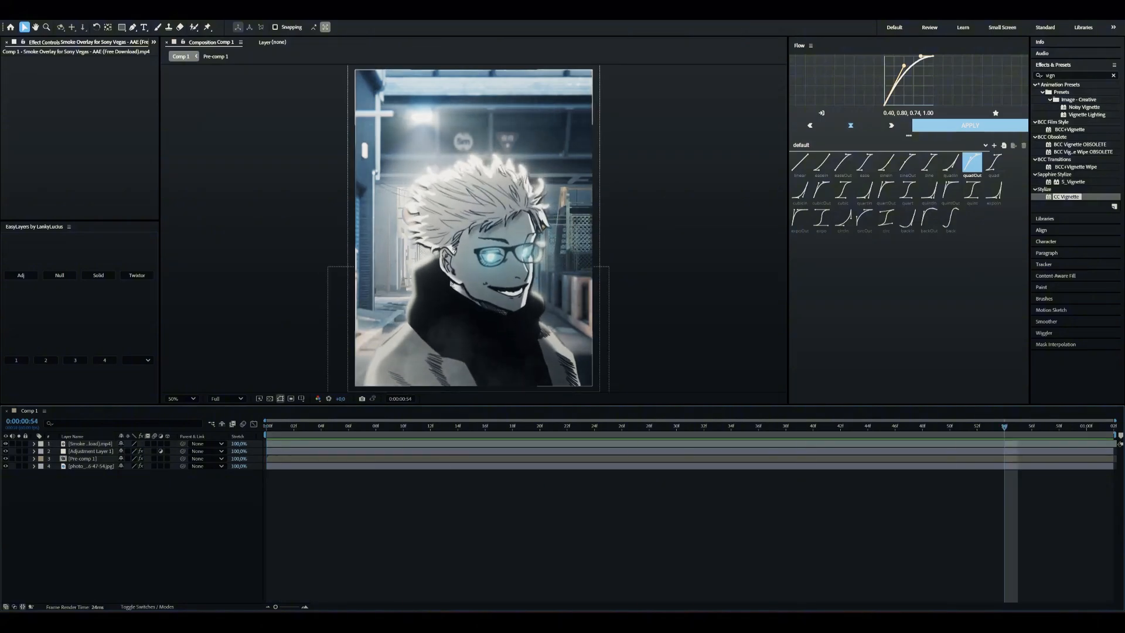
{"action": "left_click", "coordinate": [1113, 75]}
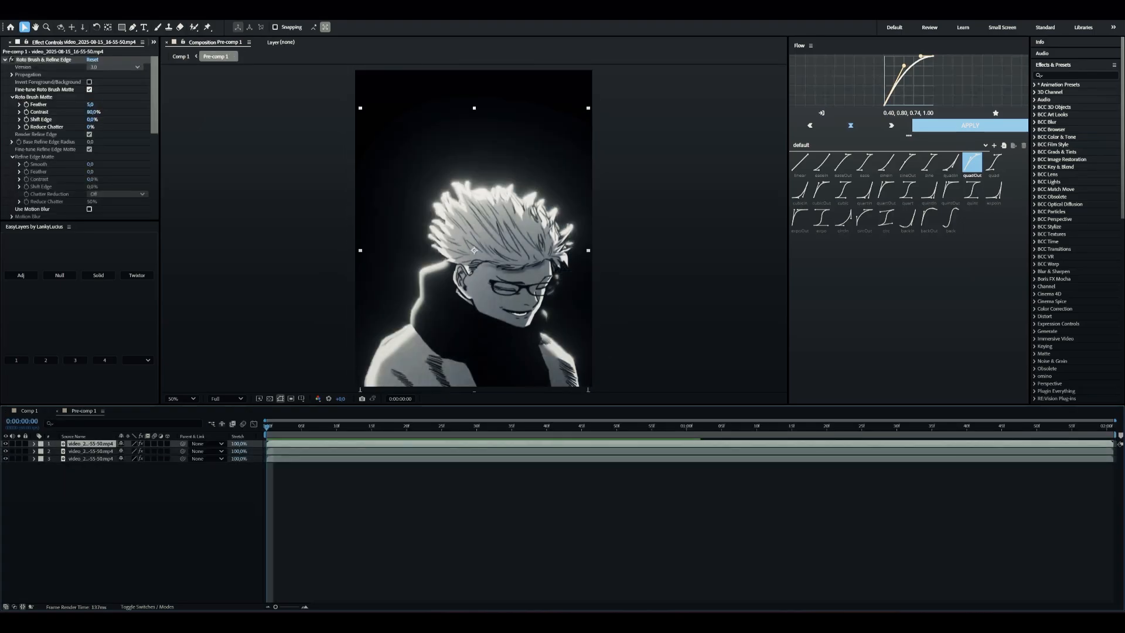
- Collapse Roto Brush & Refine Edge, return to Comp 1 and clear the Effects & Presets search
{"action": "left_click", "coordinate": [512, 426]}
{"action": "type", "text": "s_tint"}
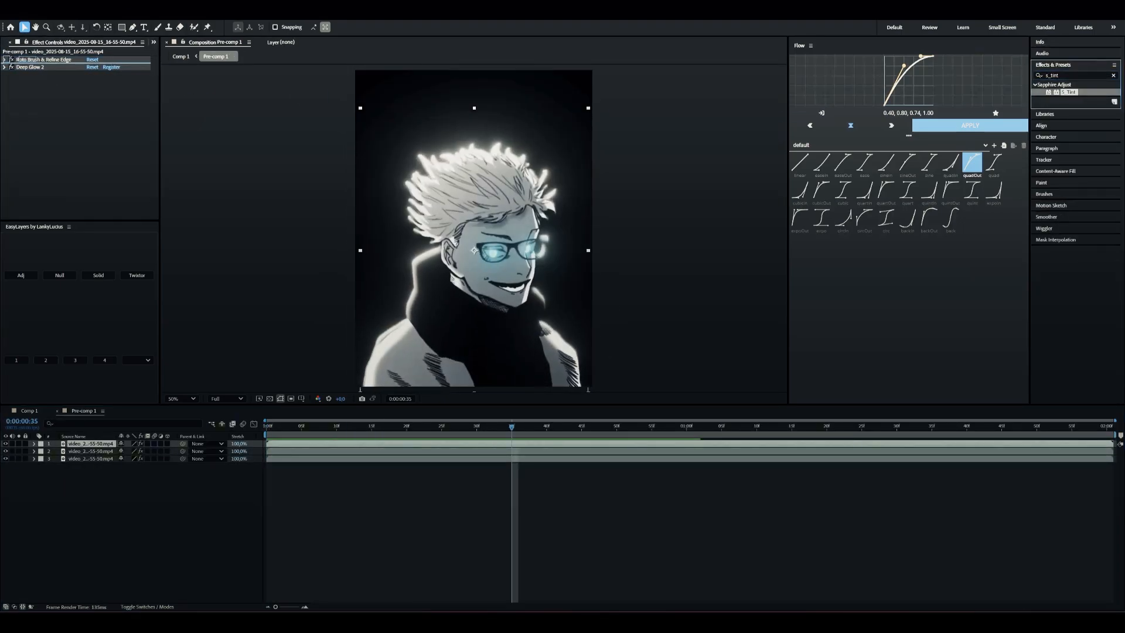
{"action": "left_click", "coordinate": [90, 120]}
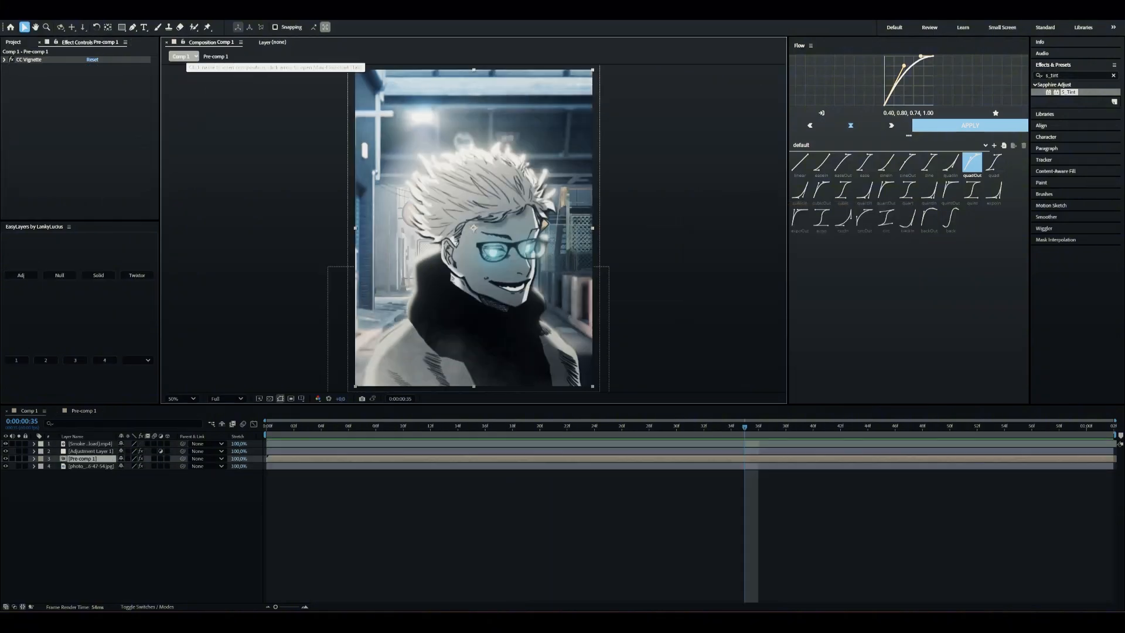
{"action": "left_click", "coordinate": [1113, 75]}
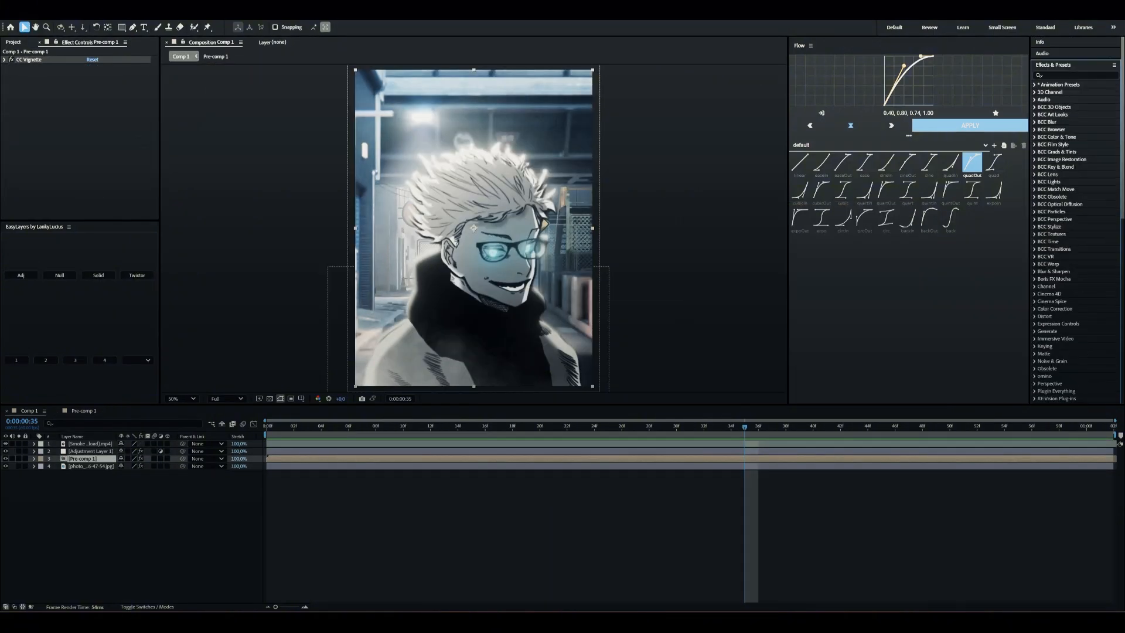